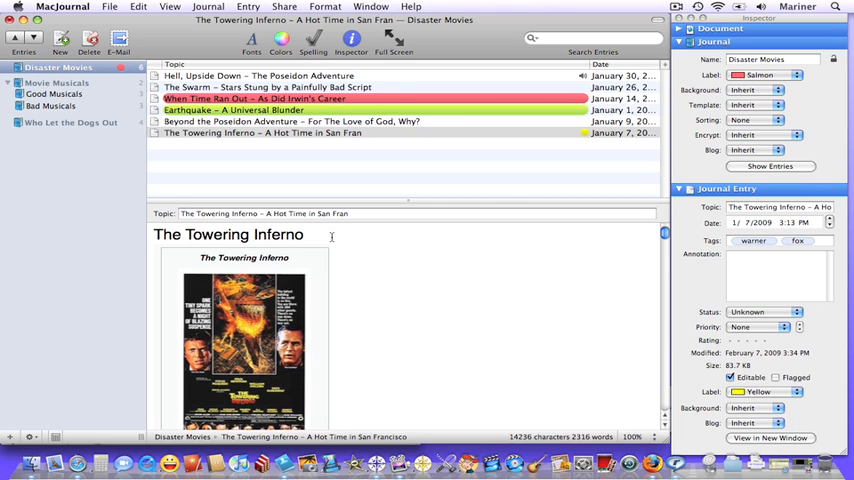
{"action": "mouse_move", "coordinate": [687, 244]}
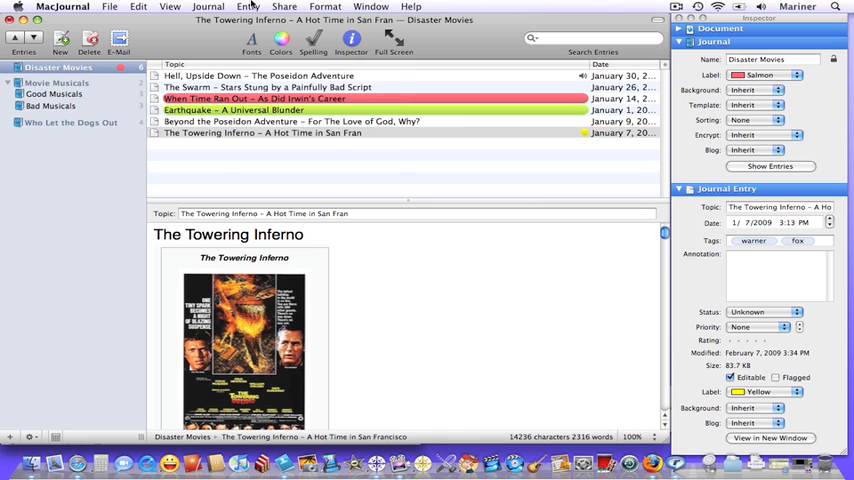
Step: Edit the entry's tags, save a search for Warner, and return to Disaster Movies
{"action": "left_click", "coordinate": [248, 7]}
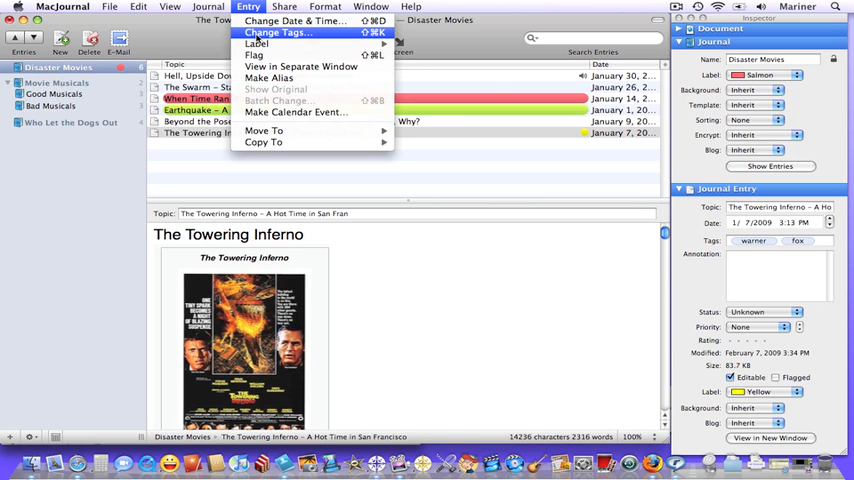
{"action": "left_click", "coordinate": [277, 32]}
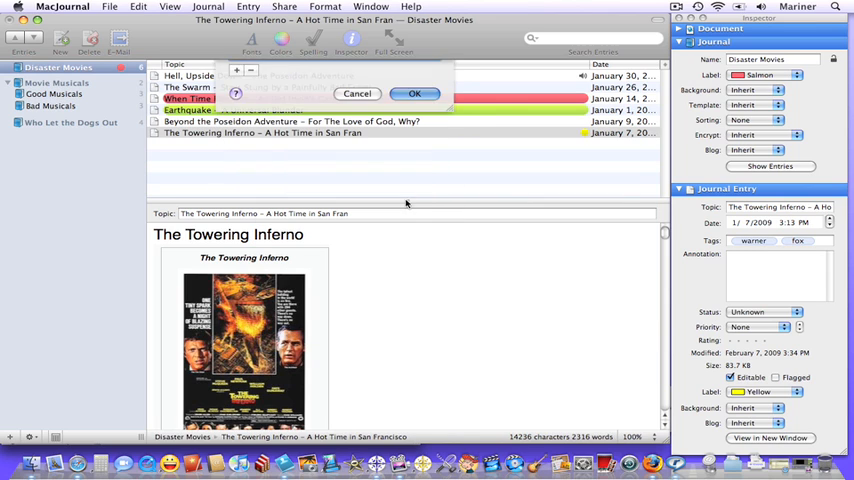
{"action": "left_click", "coordinate": [414, 93]}
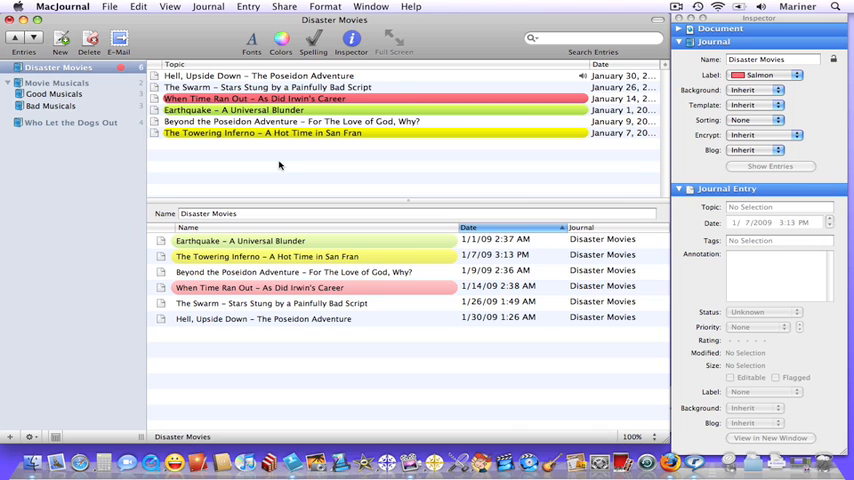
{"action": "mouse_move", "coordinate": [466, 59]}
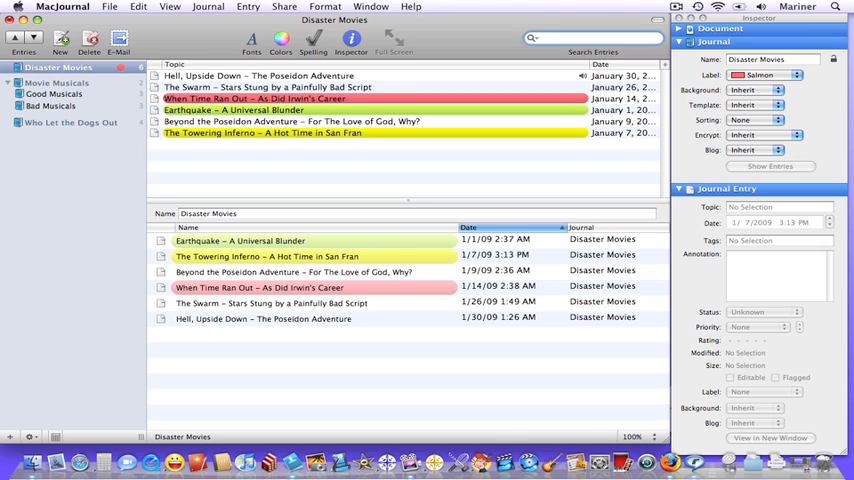
{"action": "type", "text": "Warner"}
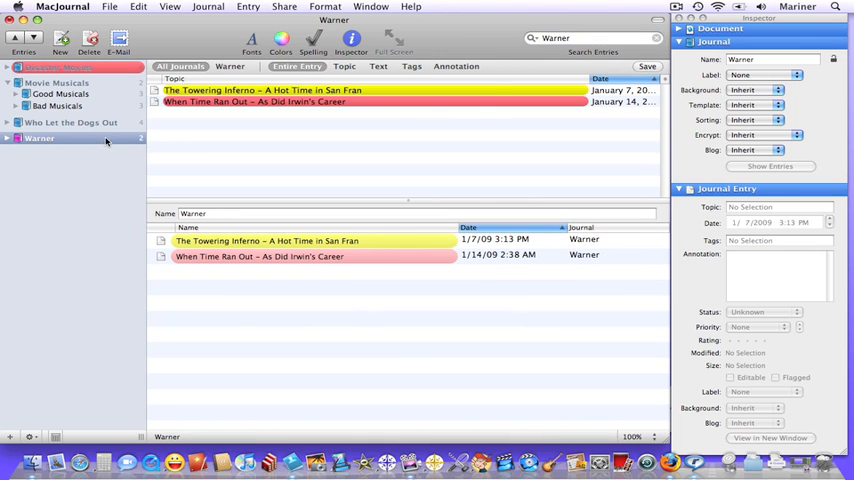
{"action": "left_click", "coordinate": [57, 67]}
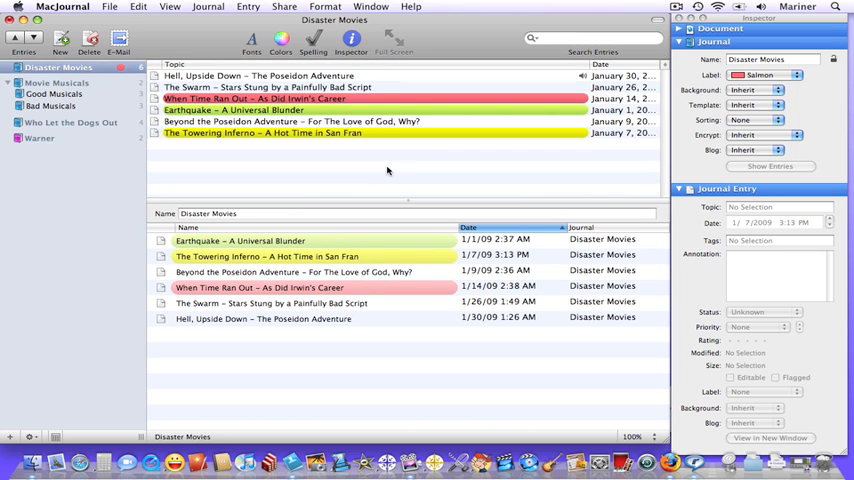
Step: Create smart journal 'Warner Brothers Movies' that searches entry content for Warner
{"action": "left_click", "coordinate": [267, 256]}
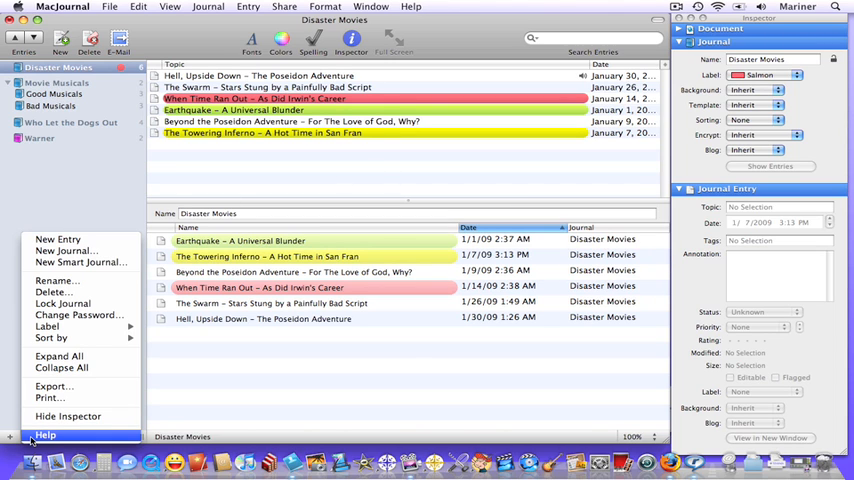
{"action": "mouse_move", "coordinate": [80, 262]}
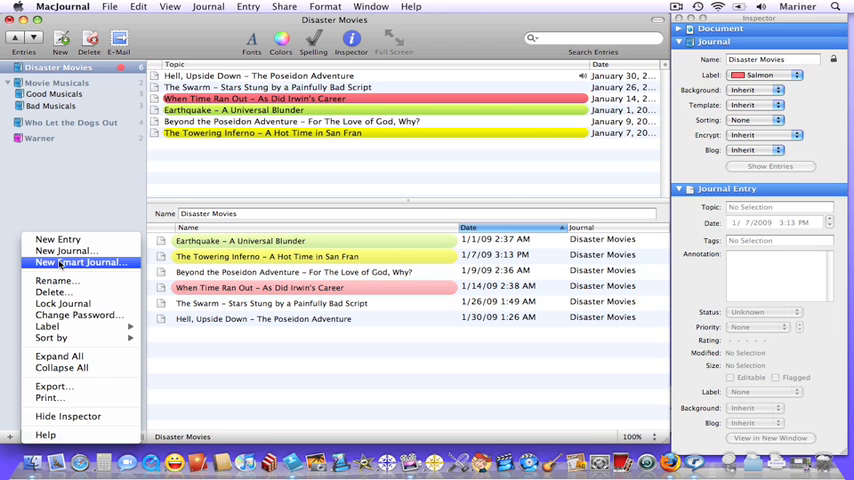
{"action": "left_click", "coordinate": [80, 262]}
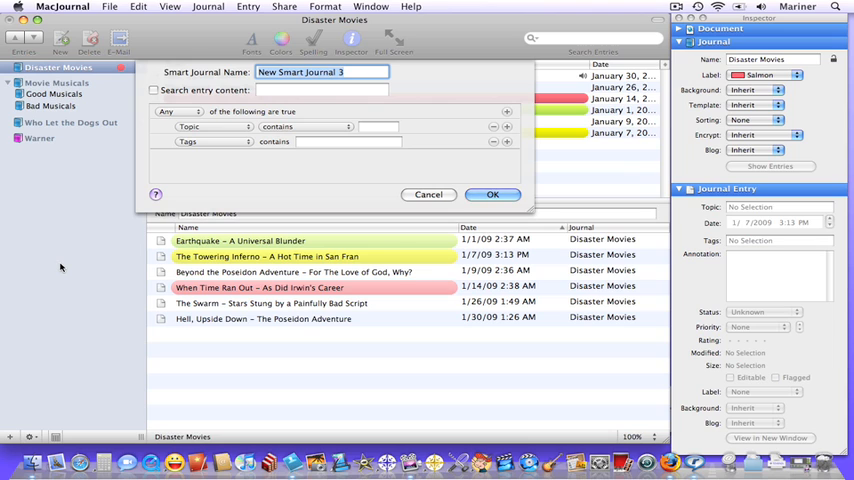
{"action": "type", "text": "Warner Brothers"}
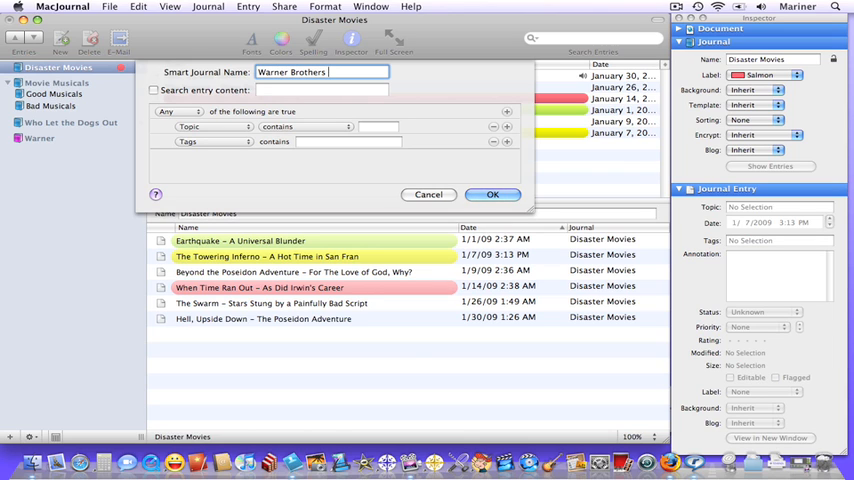
{"action": "type", "text": "Movies"}
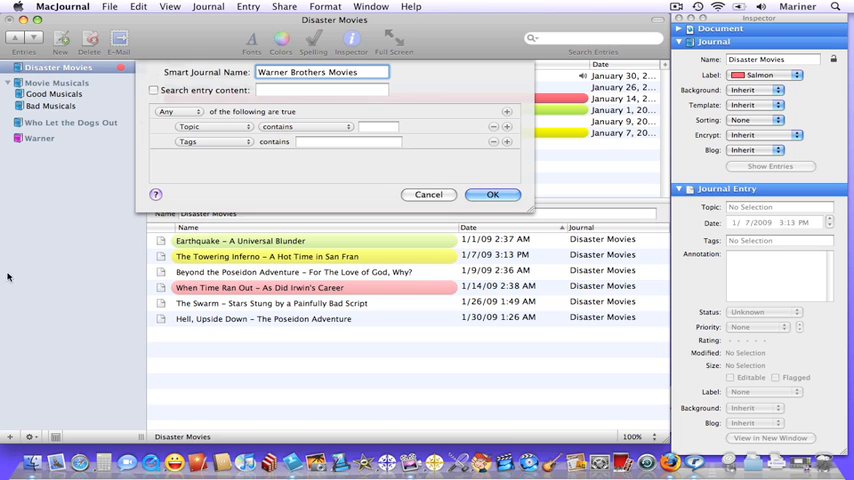
{"action": "left_click", "coordinate": [153, 90]}
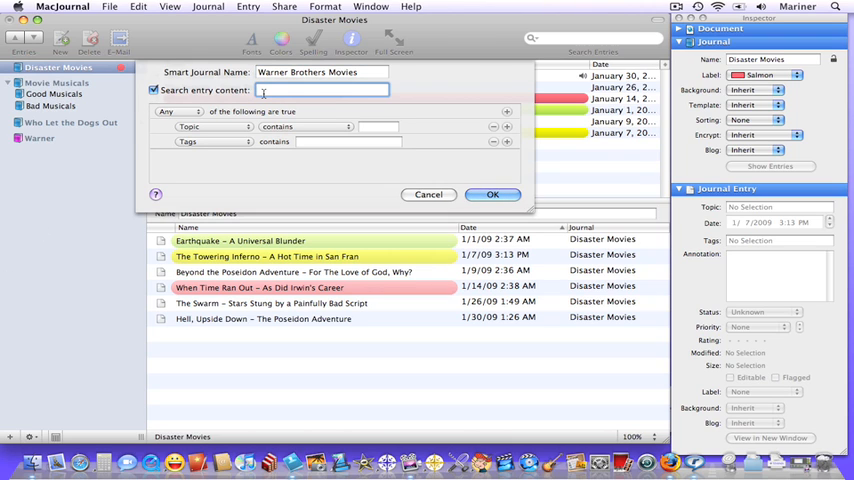
{"action": "type", "text": "Warner"}
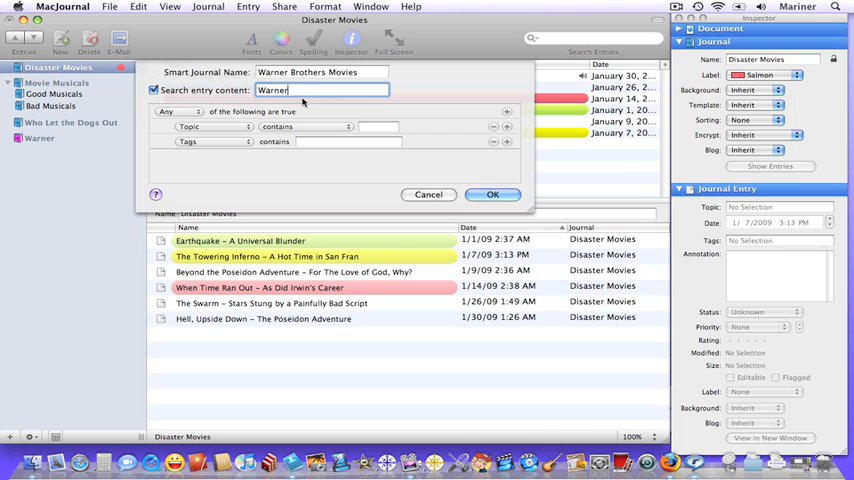
{"action": "mouse_move", "coordinate": [350, 130]}
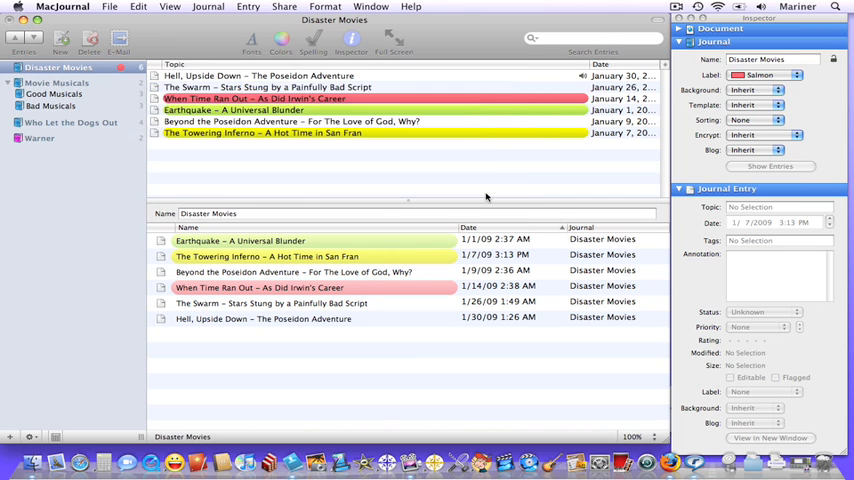
Step: View the Warner Brothers Movies smart journal's entries, then go back to Disaster Movies
{"action": "left_click", "coordinate": [74, 153]}
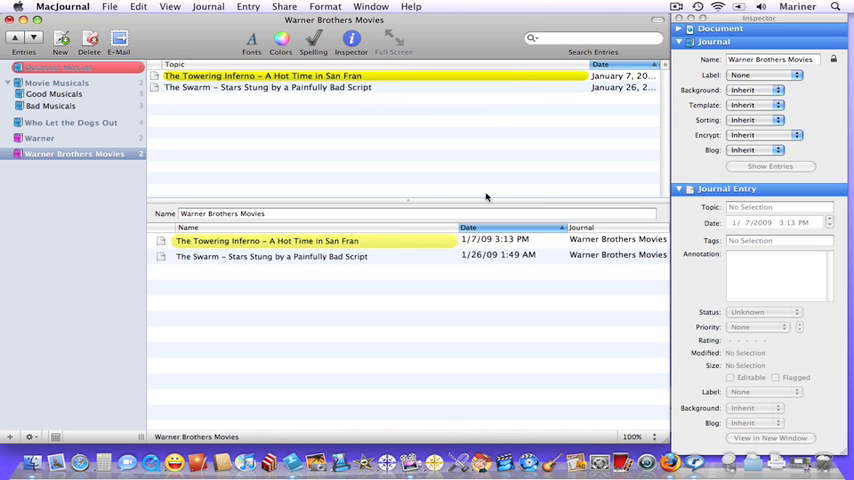
{"action": "left_click", "coordinate": [57, 66]}
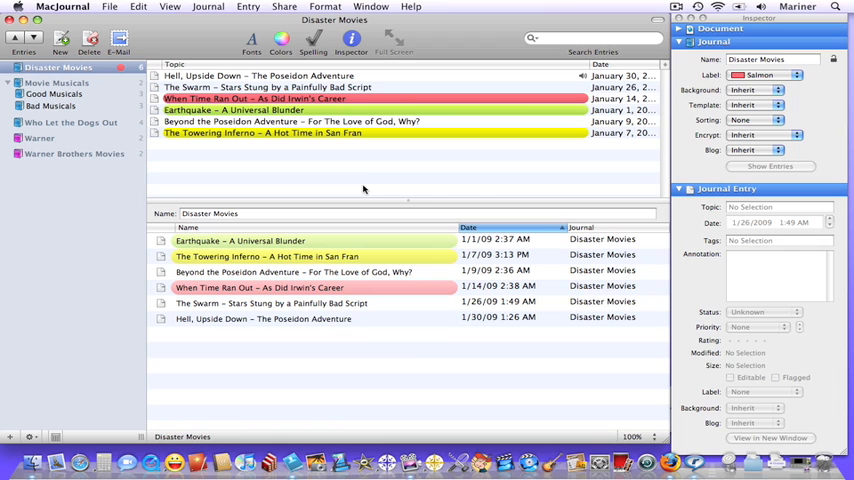
{"action": "mouse_move", "coordinate": [316, 152]}
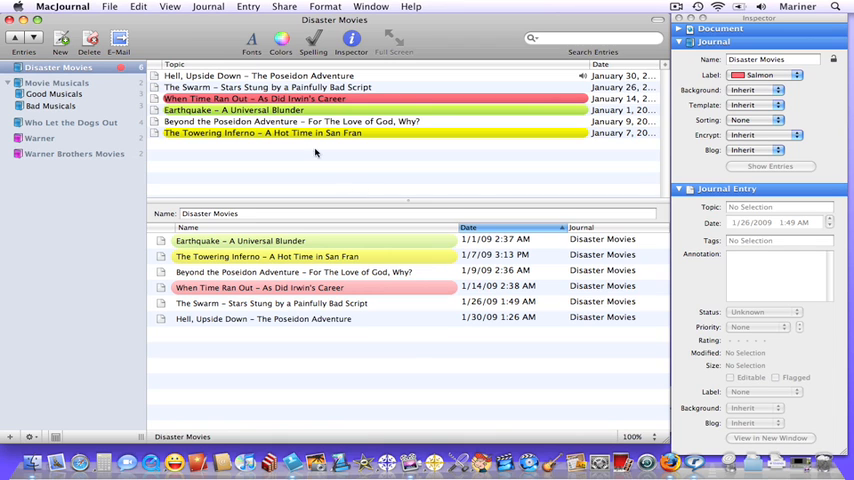
Step: Customize the info bar to drop Annotation and add Status
{"action": "left_click", "coordinate": [170, 6]}
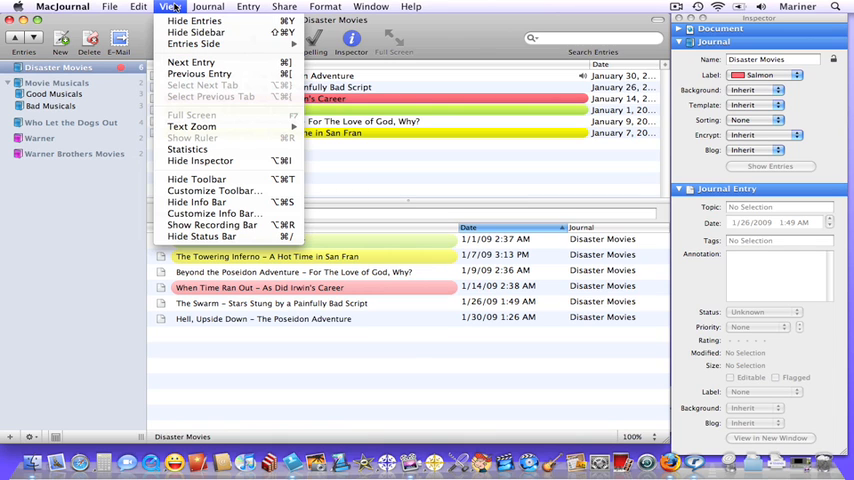
{"action": "mouse_move", "coordinate": [213, 213]}
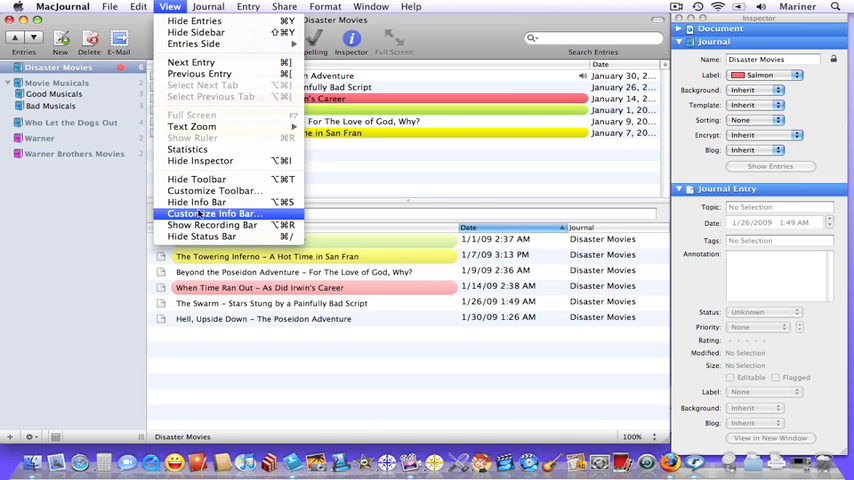
{"action": "left_click", "coordinate": [212, 213]}
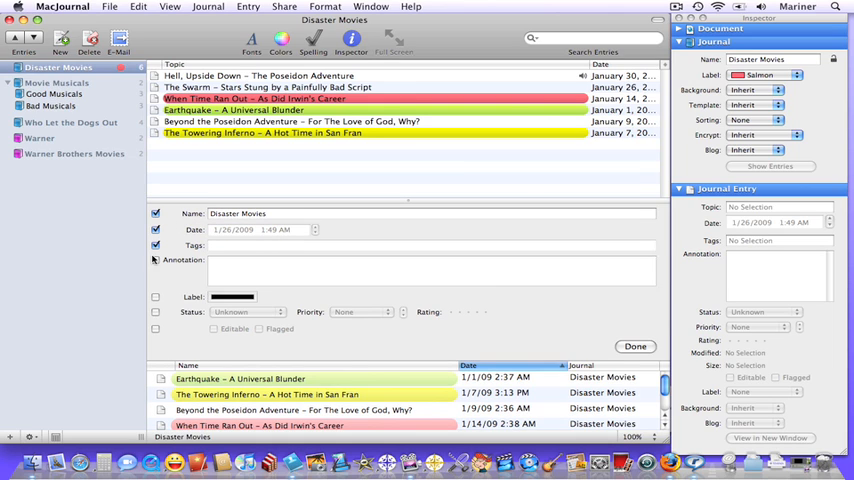
{"action": "left_click", "coordinate": [155, 259]}
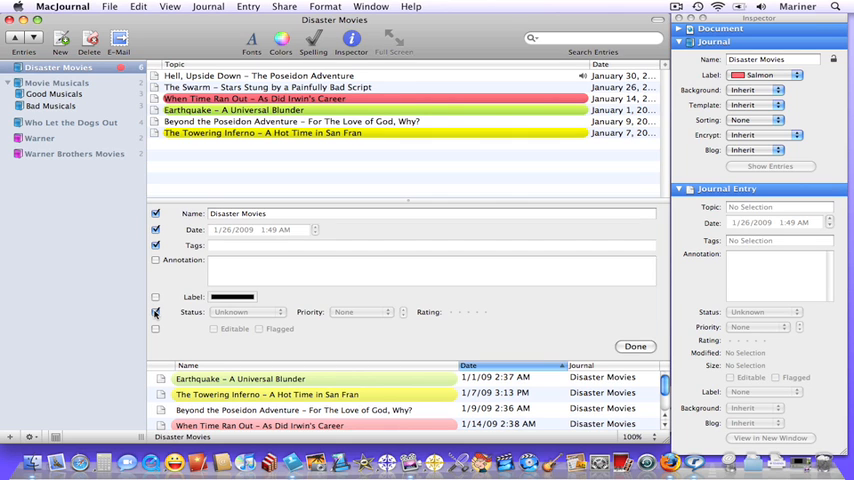
{"action": "left_click", "coordinate": [155, 312]}
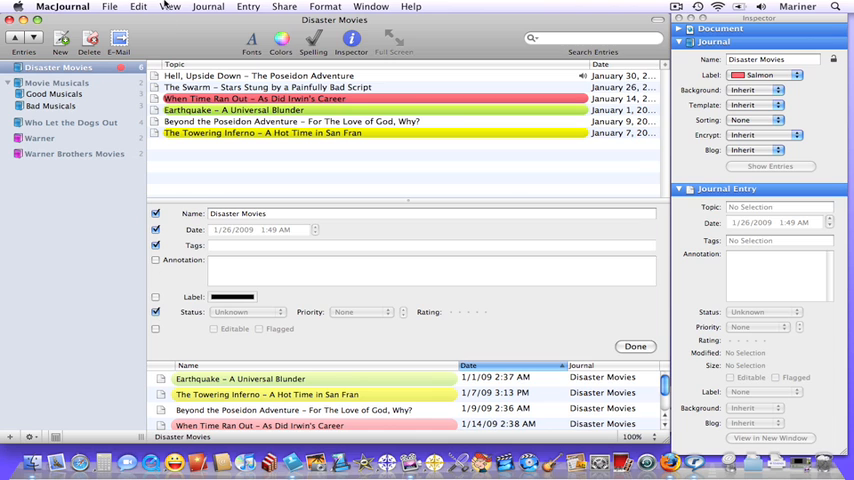
{"action": "left_click", "coordinate": [170, 7]}
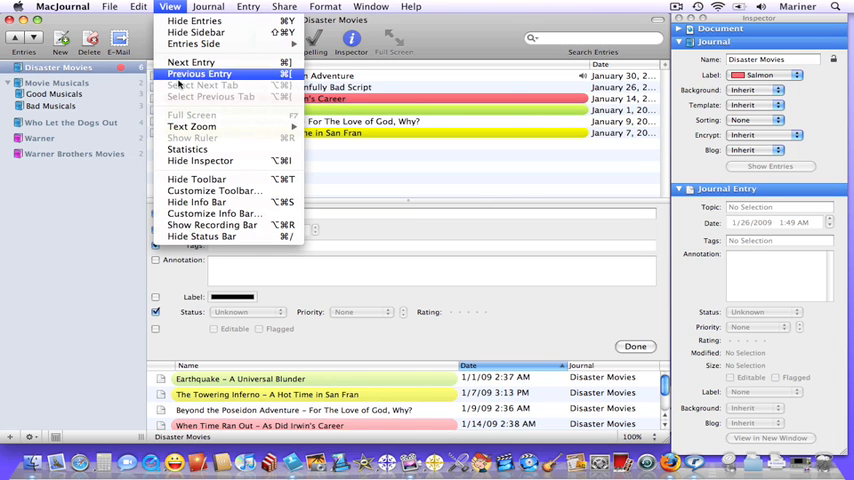
{"action": "mouse_move", "coordinate": [210, 213]}
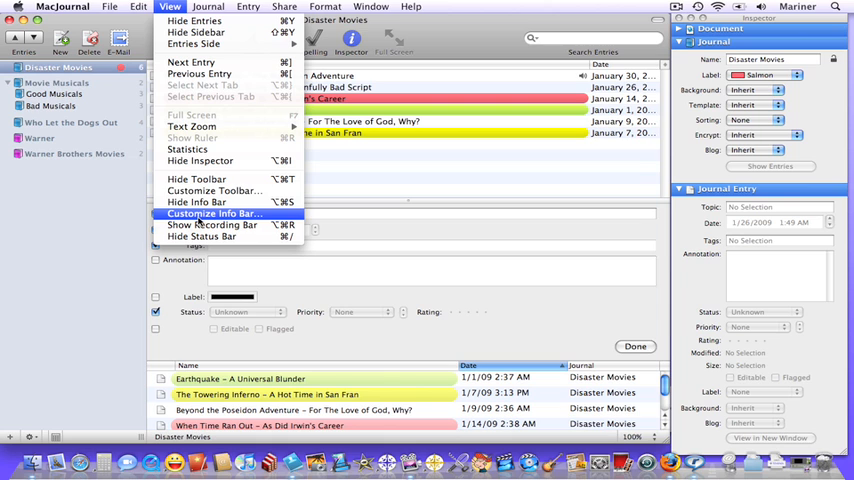
{"action": "left_click", "coordinate": [196, 202]}
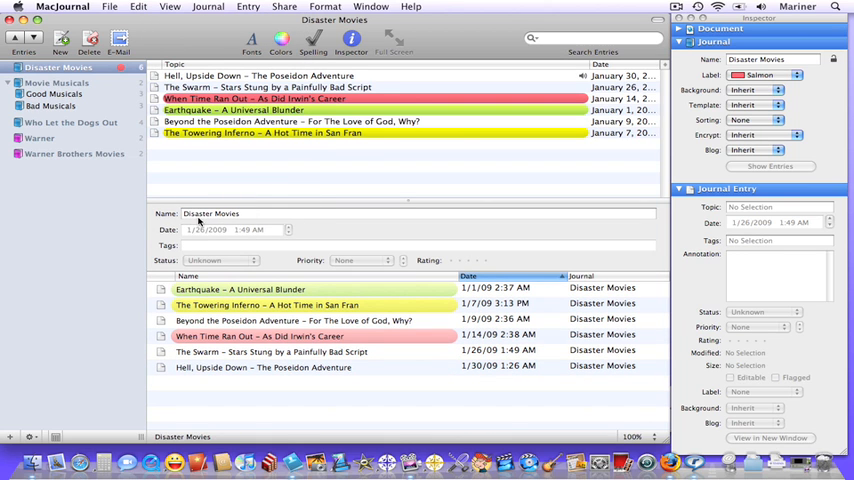
{"action": "mouse_move", "coordinate": [196, 276]}
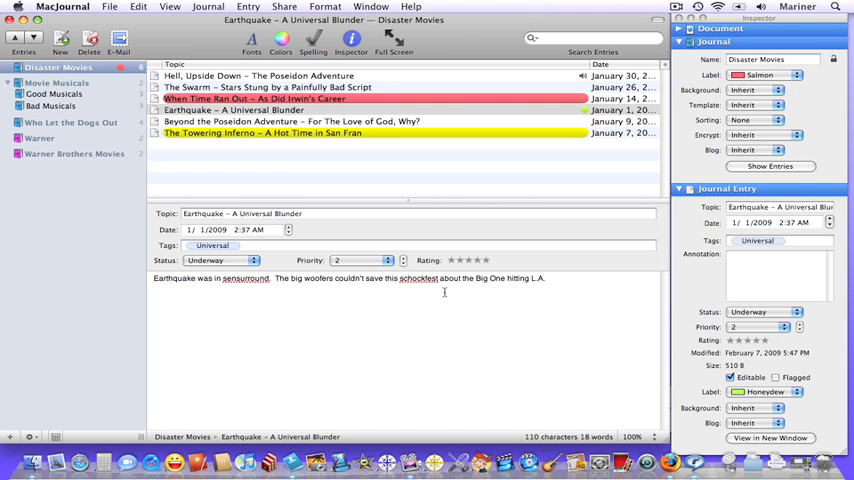
Step: Append 'Lorne Greene was Ava Gardner's father? Come on!' to the Earthquake entry
{"action": "left_click", "coordinate": [548, 278]}
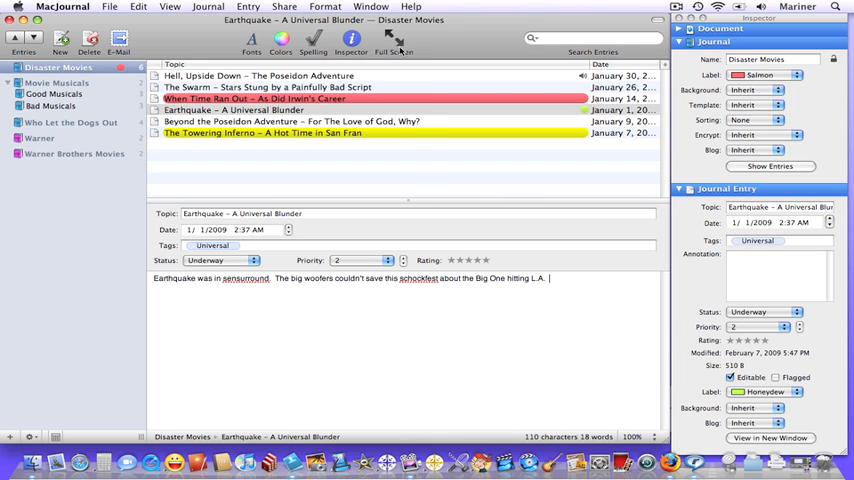
{"action": "type", "text": "Lorne Greene was Ava Gardner's father?  Come on!"}
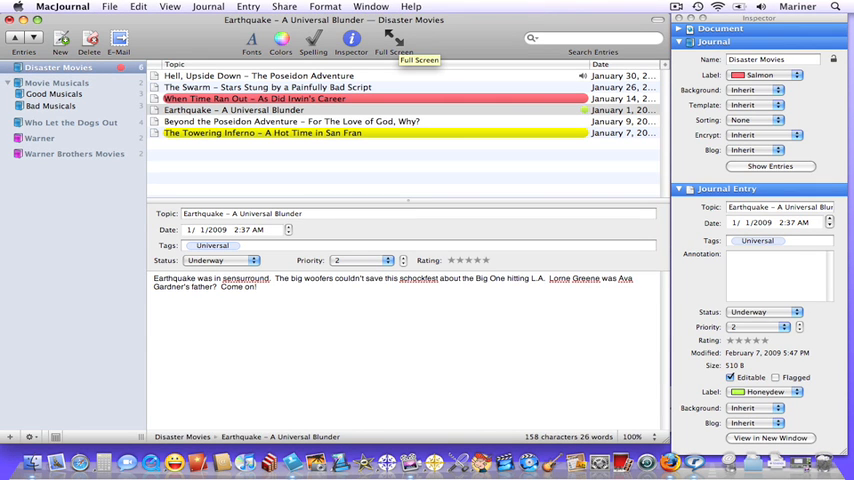
{"action": "left_click", "coordinate": [262, 132]}
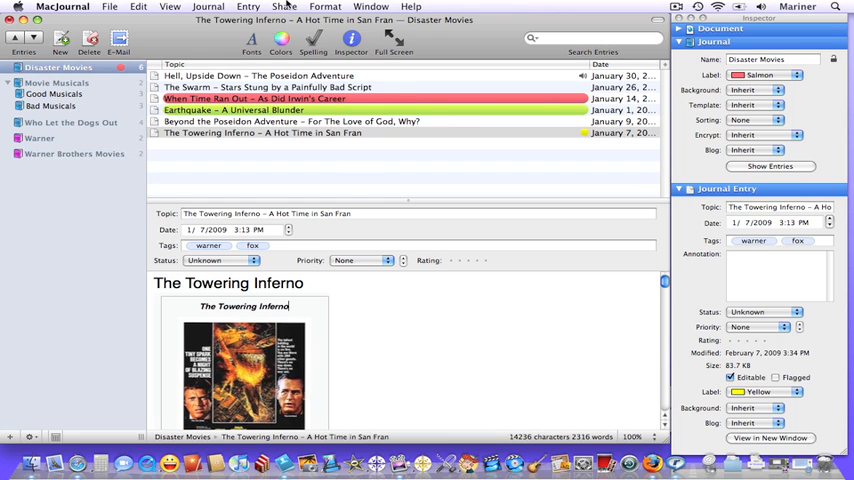
Step: Share The Towering Inferno entry as an e-mail without styles
{"action": "left_click", "coordinate": [284, 7]}
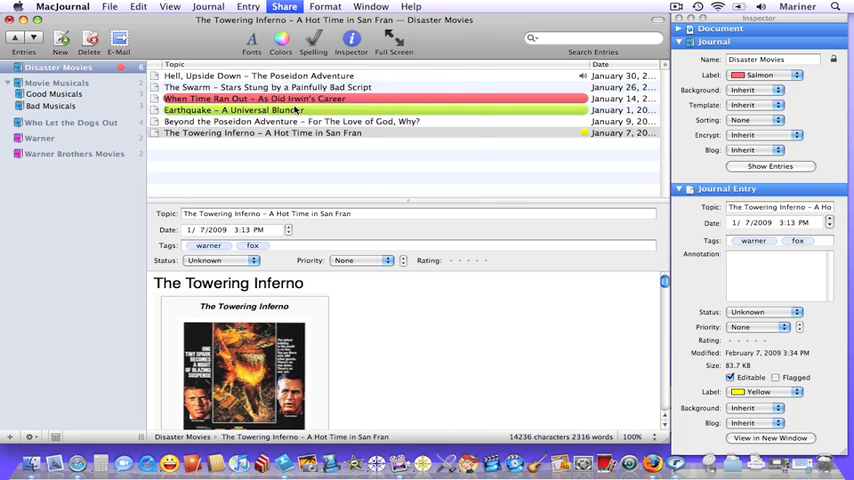
{"action": "left_click", "coordinate": [118, 40]}
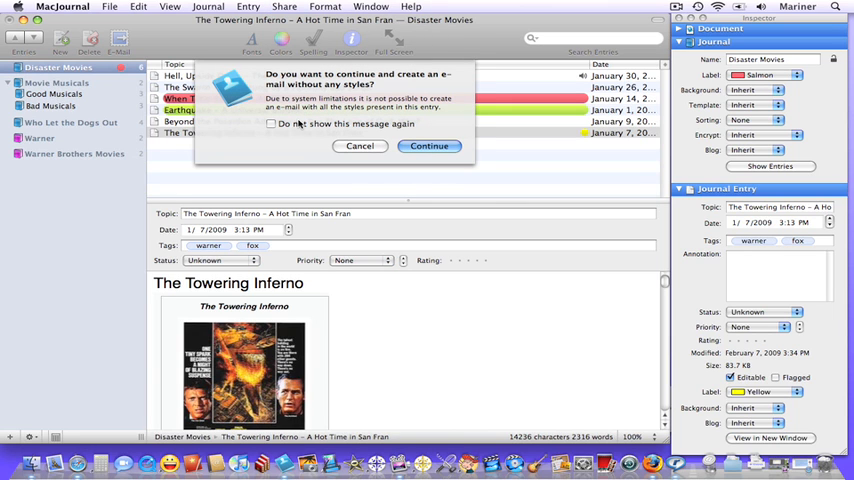
{"action": "left_click", "coordinate": [428, 146]}
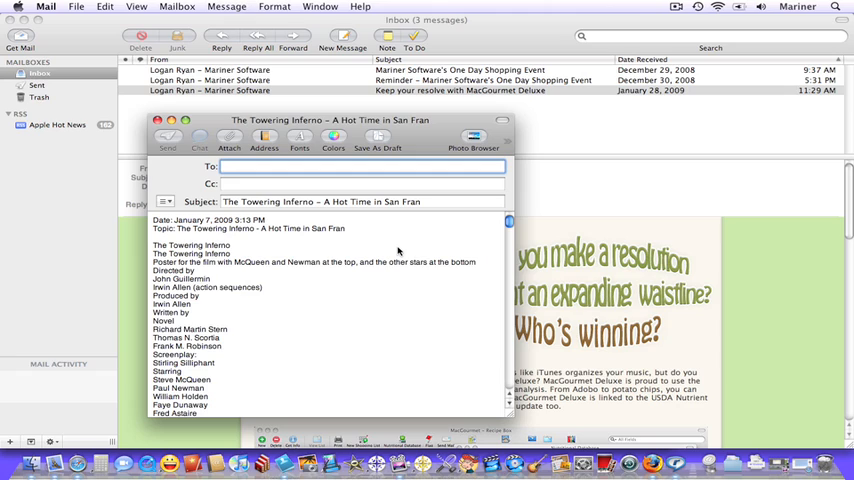
Step: Scroll through the entry text in the new Mail message body
{"action": "scroll", "scroll_direction": "down", "scroll_amount": 3}
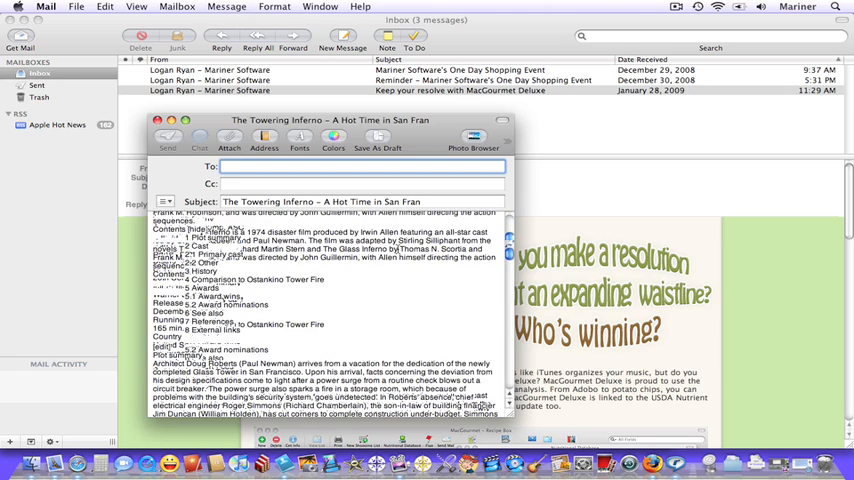
{"action": "scroll", "scroll_direction": "down", "scroll_amount": 3}
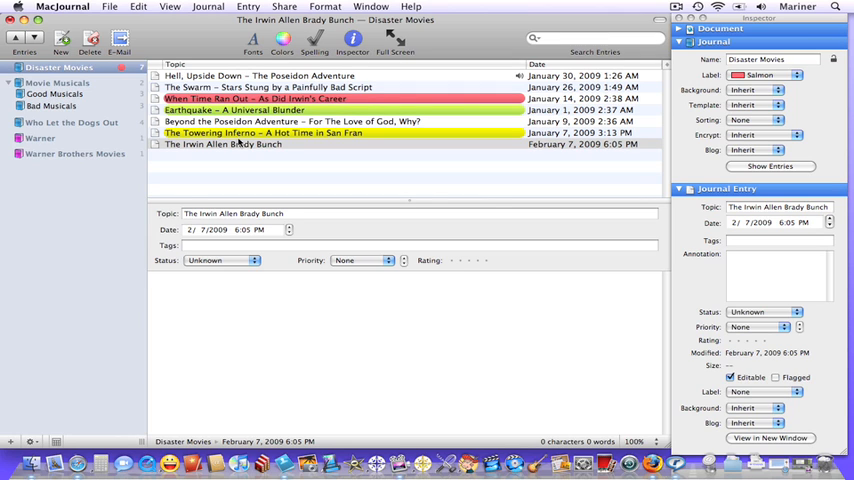
Step: Insert a three-row table in The Irwin Allen Brady Bunch and enter first names like Paul
{"action": "left_click", "coordinate": [325, 7]}
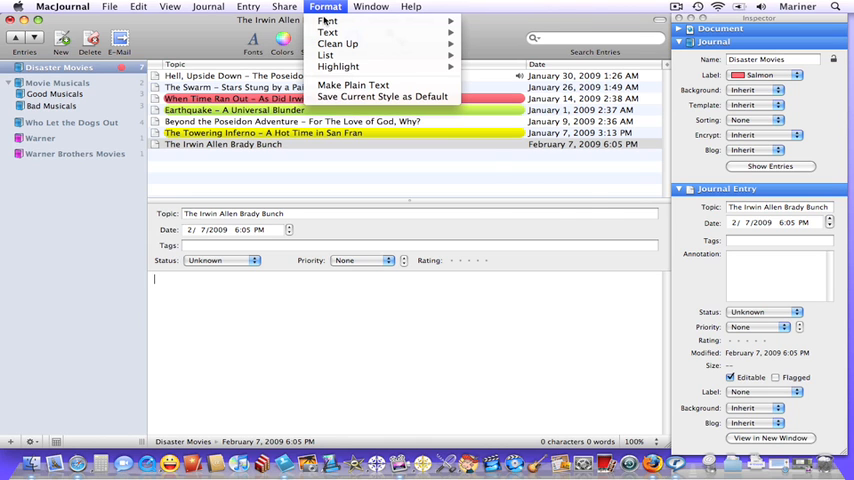
{"action": "mouse_move", "coordinate": [327, 32]}
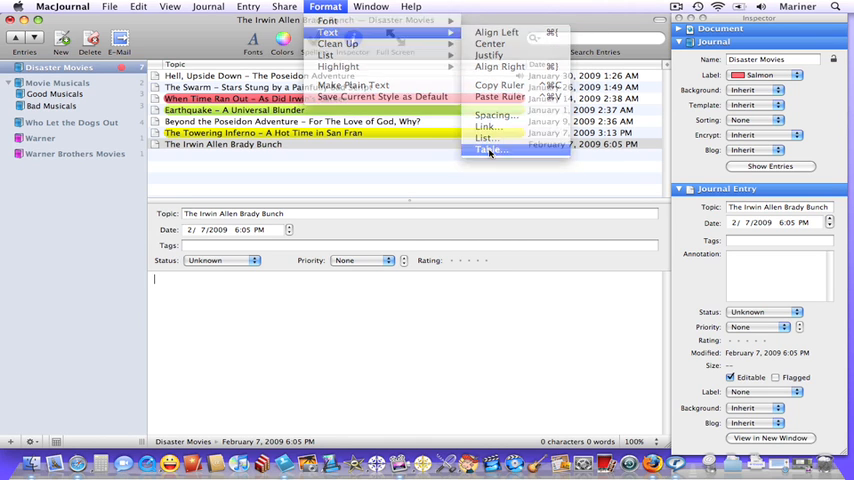
{"action": "left_click", "coordinate": [488, 150]}
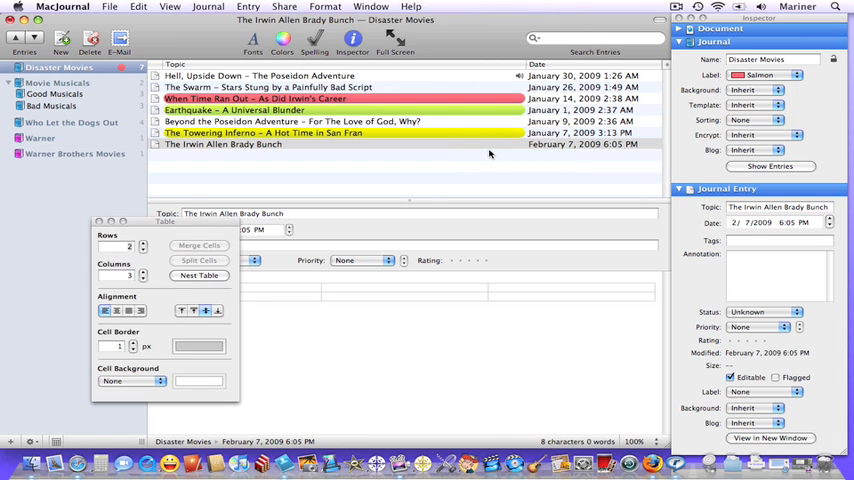
{"action": "left_click", "coordinate": [142, 243]}
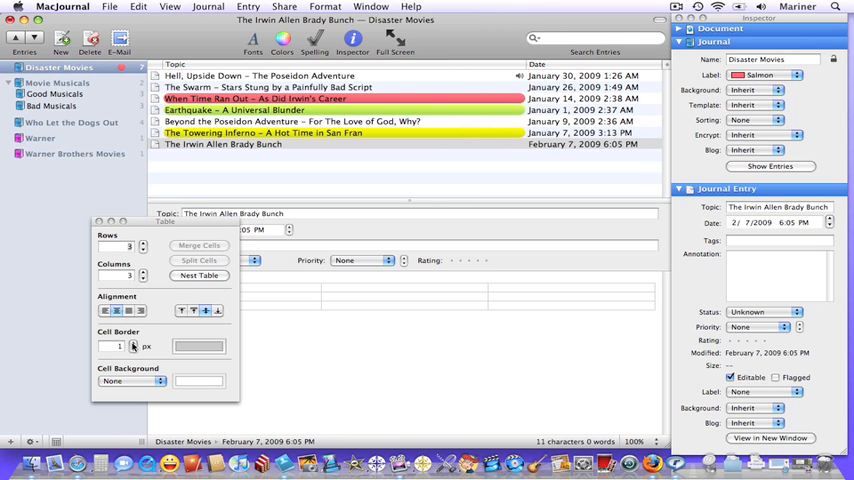
{"action": "left_click", "coordinate": [133, 342]}
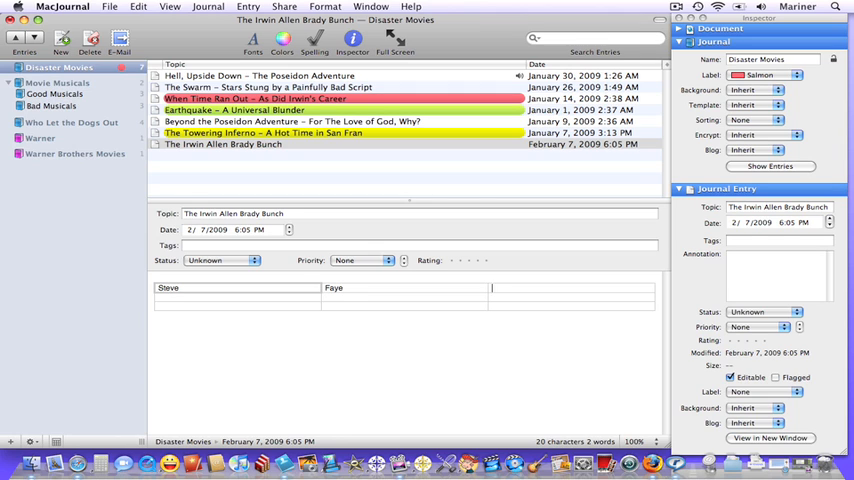
{"action": "type", "text": "Paul"}
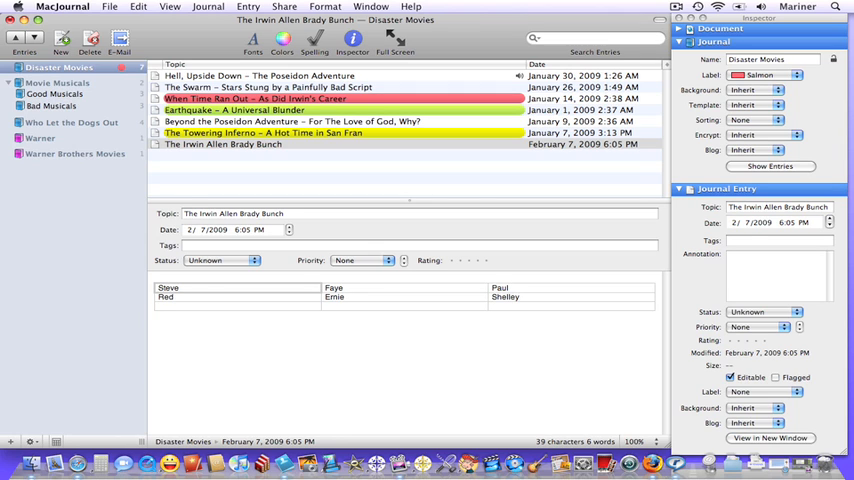
{"action": "left_click", "coordinate": [268, 87]}
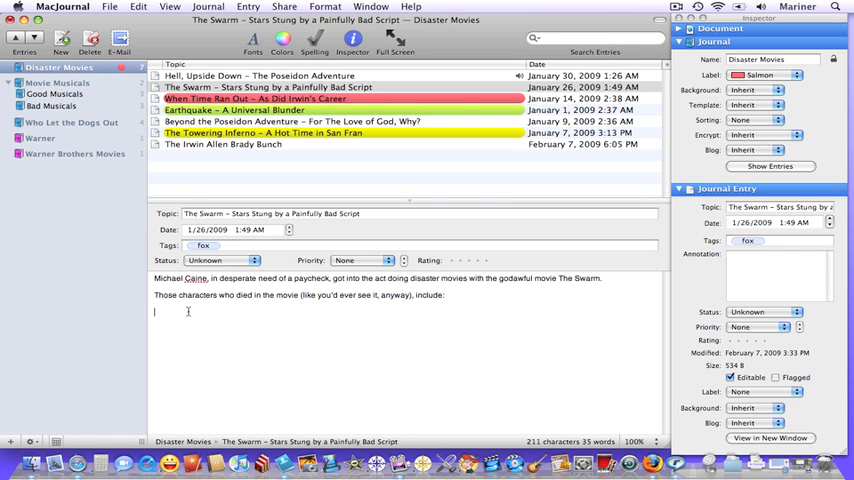
{"action": "mouse_move", "coordinate": [188, 311]}
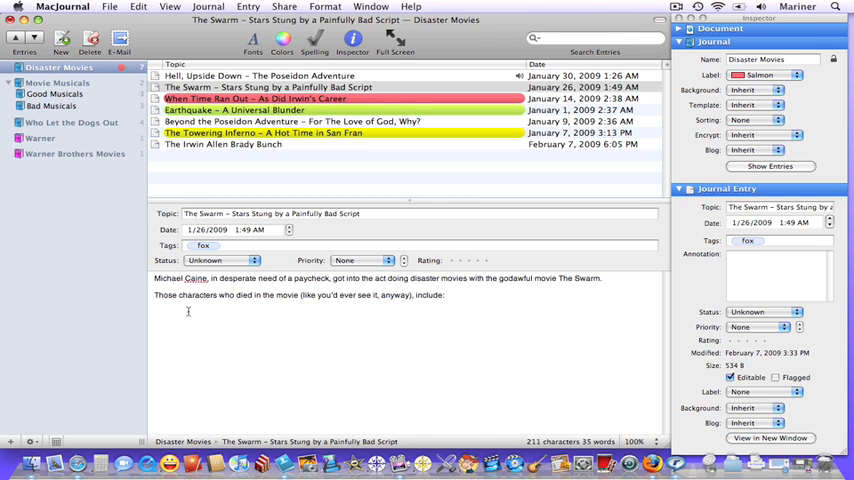
Step: Start a bulleted list of actors whose characters died in The Swarm entry
{"action": "left_click", "coordinate": [325, 7]}
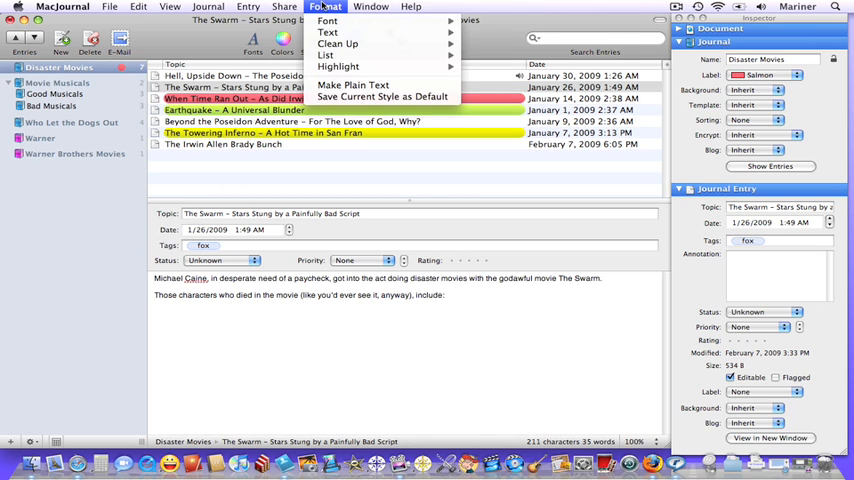
{"action": "left_click", "coordinate": [325, 55]}
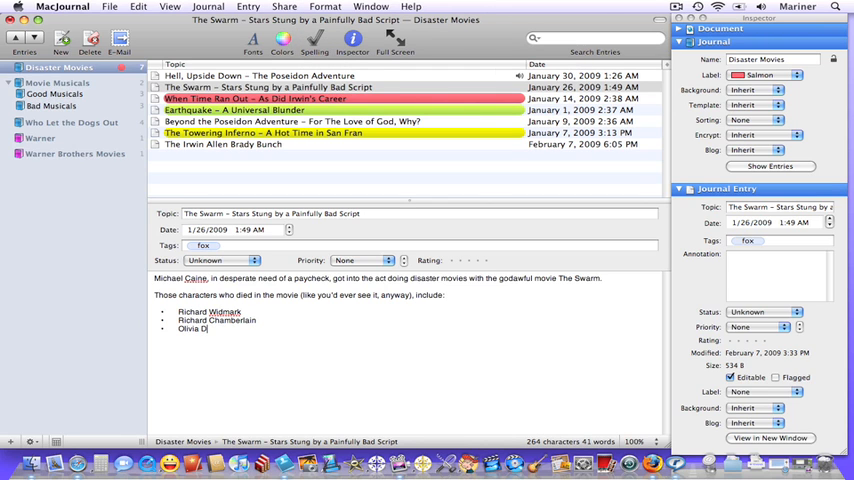
{"action": "left_click", "coordinate": [258, 75]}
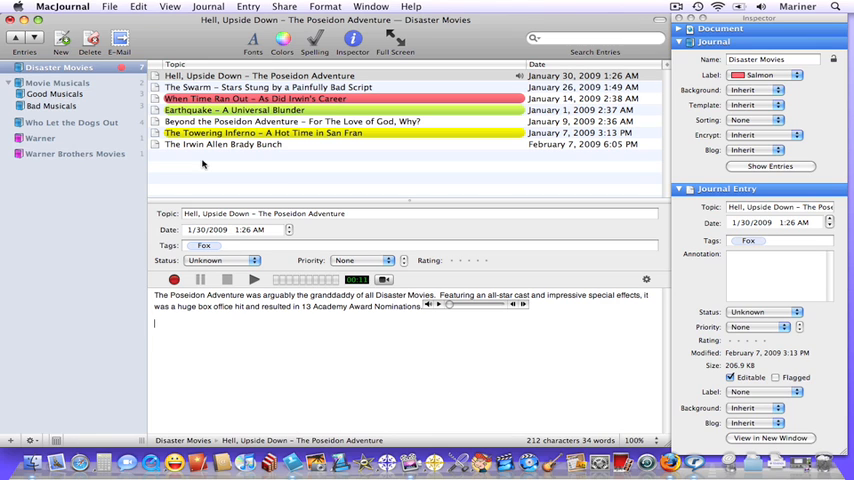
Step: Import the Poseidon Adventure review text file into the entry, then reopen The Swarm
{"action": "left_click", "coordinate": [110, 7]}
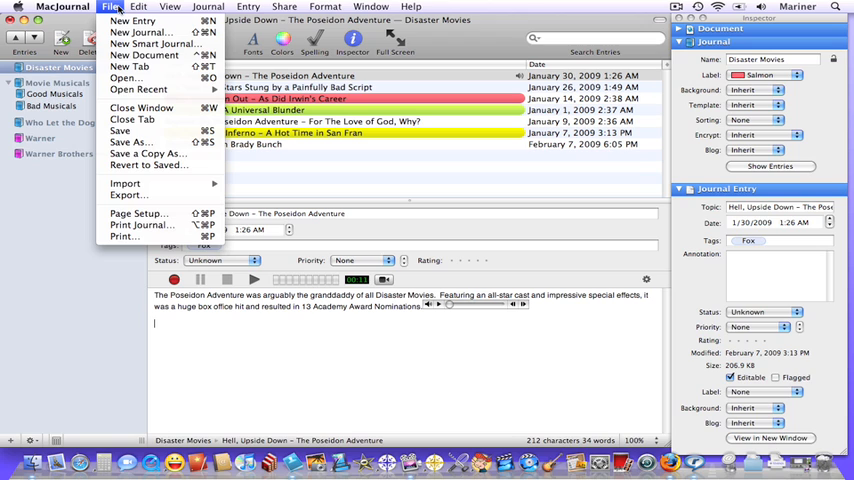
{"action": "mouse_move", "coordinate": [126, 183]}
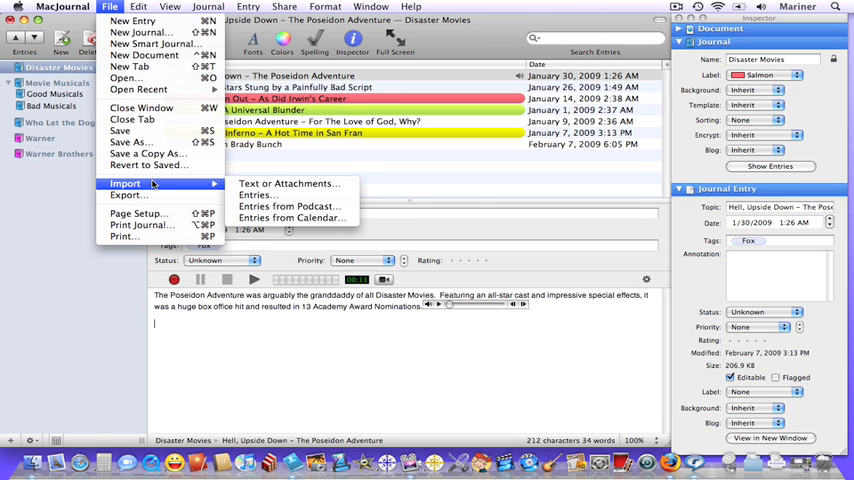
{"action": "mouse_move", "coordinate": [289, 184]}
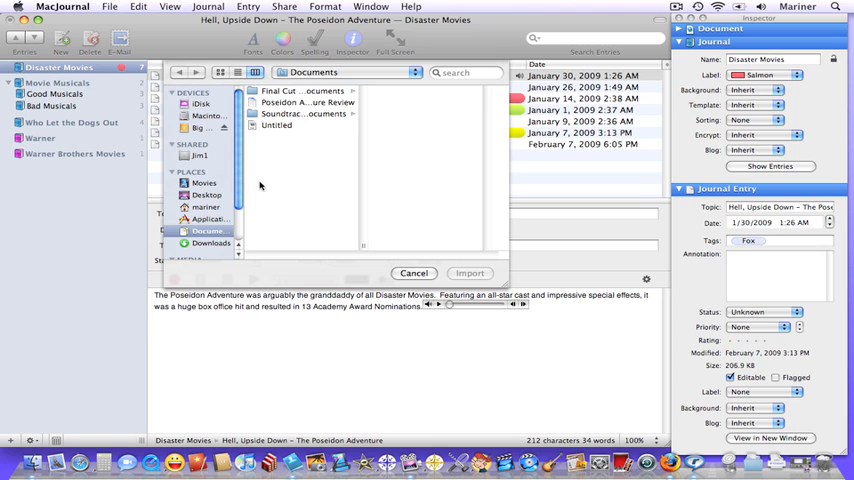
{"action": "left_click", "coordinate": [308, 102]}
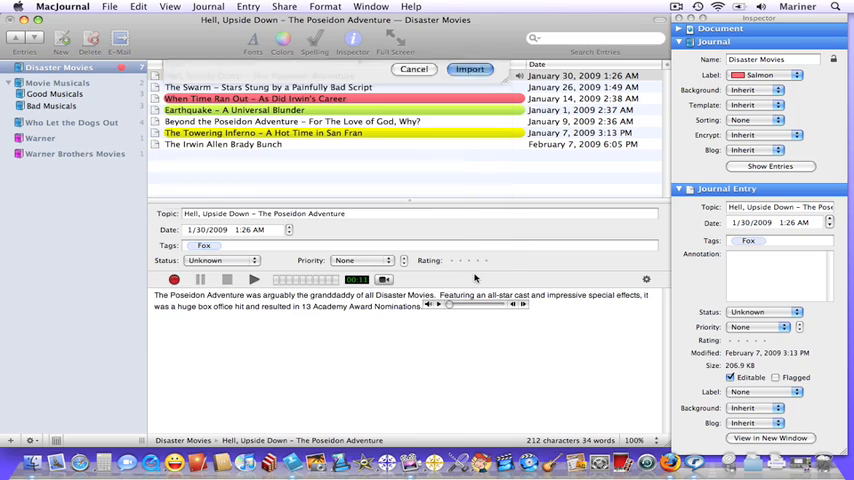
{"action": "left_click", "coordinate": [470, 68]}
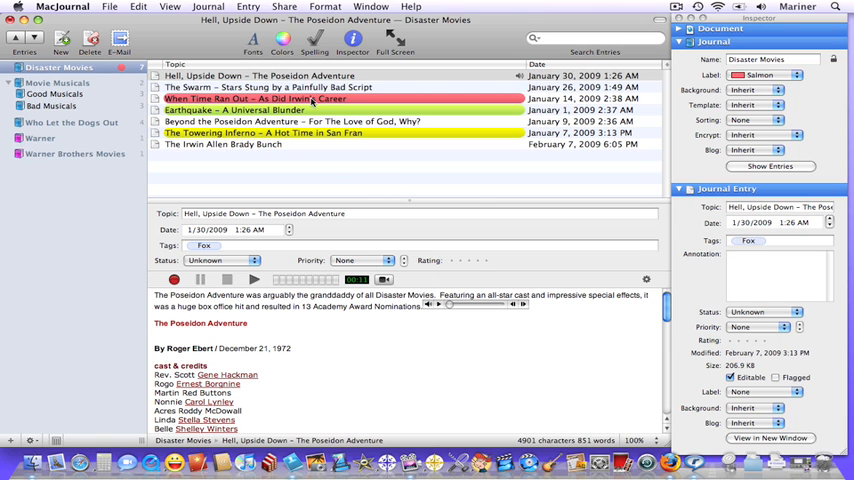
{"action": "left_click", "coordinate": [280, 87]}
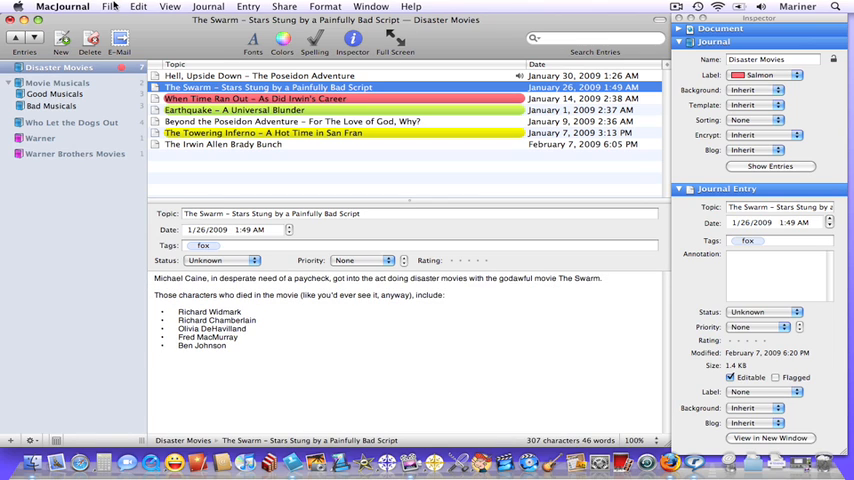
Step: Export The Swarm entry as a Word Format file into Documents
{"action": "left_click", "coordinate": [110, 6]}
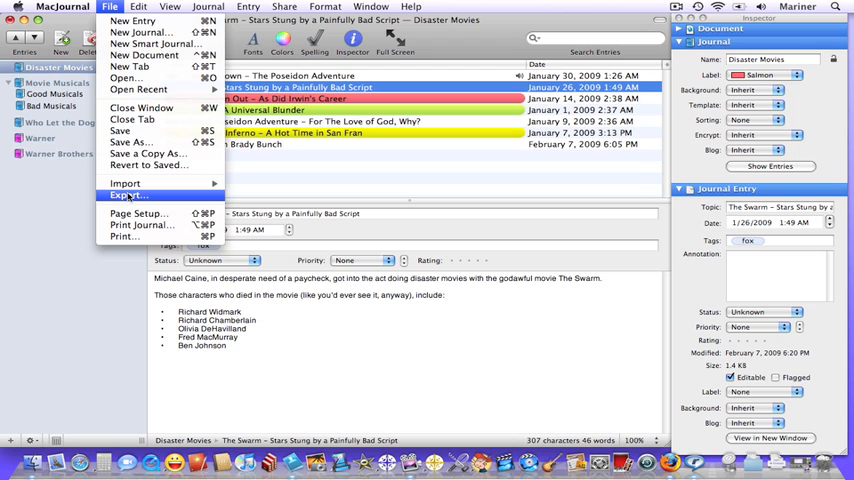
{"action": "left_click", "coordinate": [128, 195]}
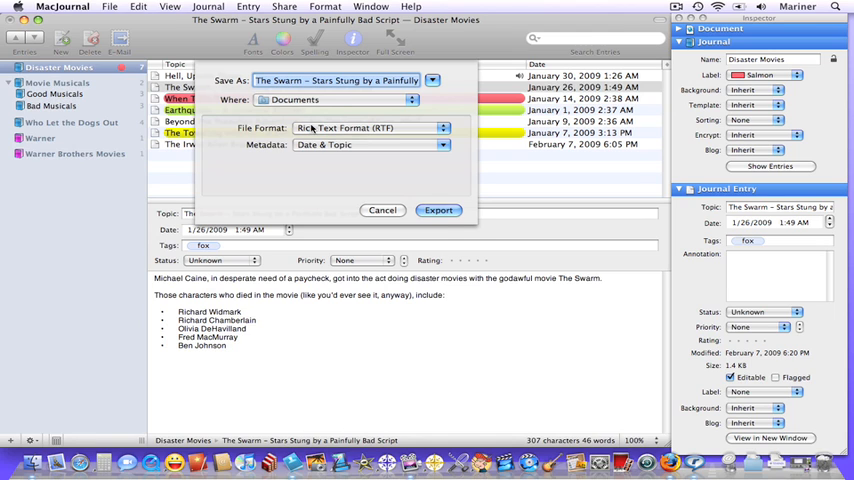
{"action": "left_click", "coordinate": [441, 127]}
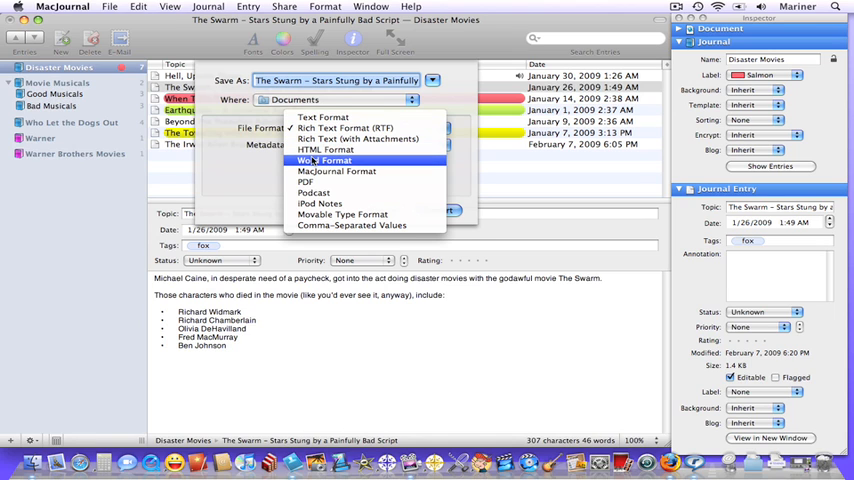
{"action": "left_click", "coordinate": [324, 160]}
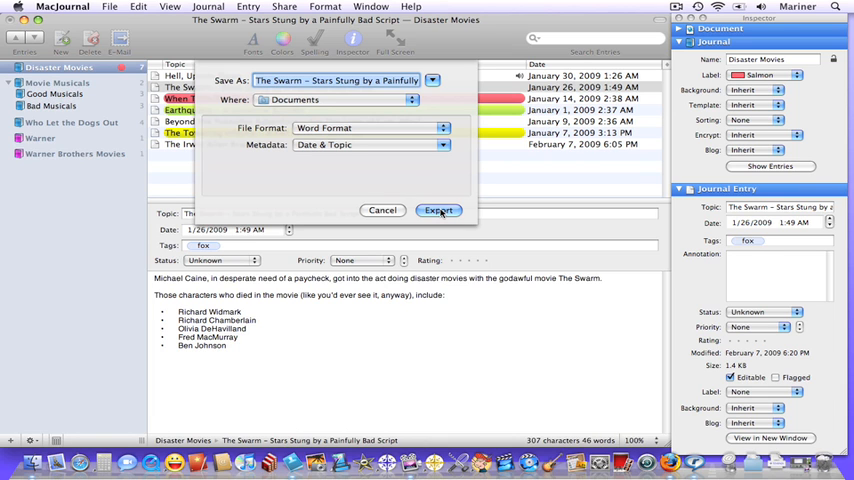
{"action": "left_click", "coordinate": [439, 210]}
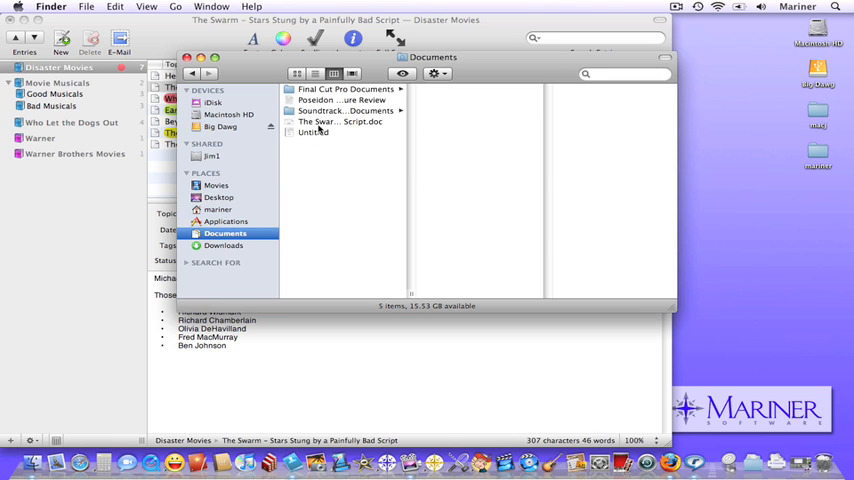
Step: Locate the exported Swarm Word file in the Finder Documents folder
{"action": "left_click", "coordinate": [339, 121]}
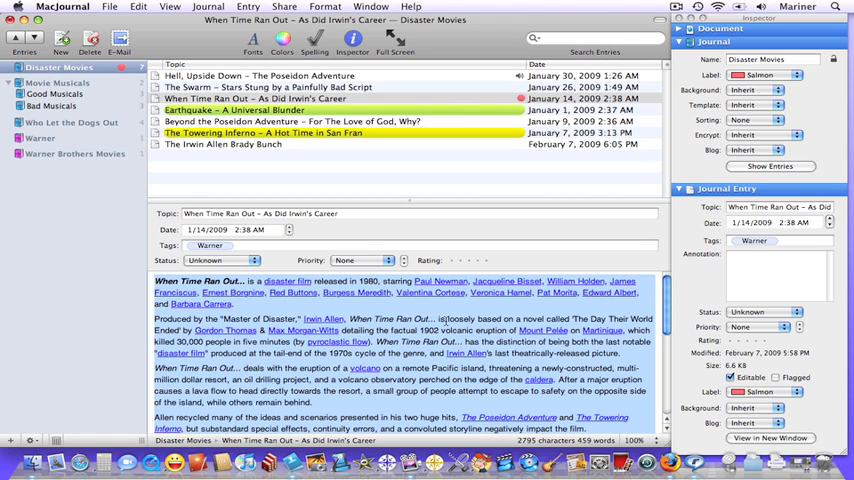
{"action": "mouse_move", "coordinate": [325, 7]}
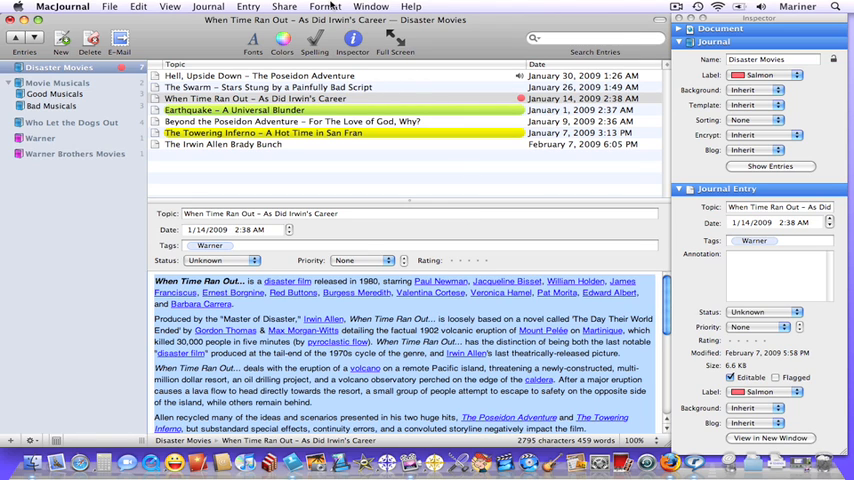
Step: Bring up Format > Clean Up options for the When Time Ran Out entry
{"action": "left_click", "coordinate": [324, 6]}
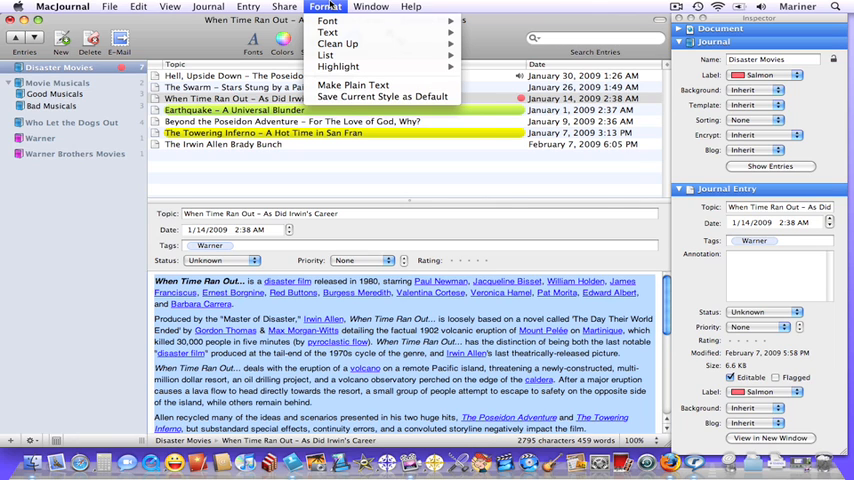
{"action": "left_click", "coordinate": [338, 44]}
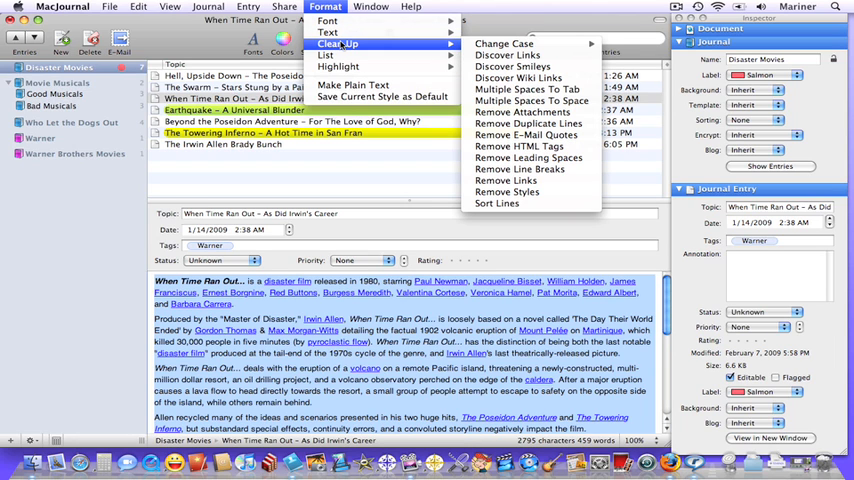